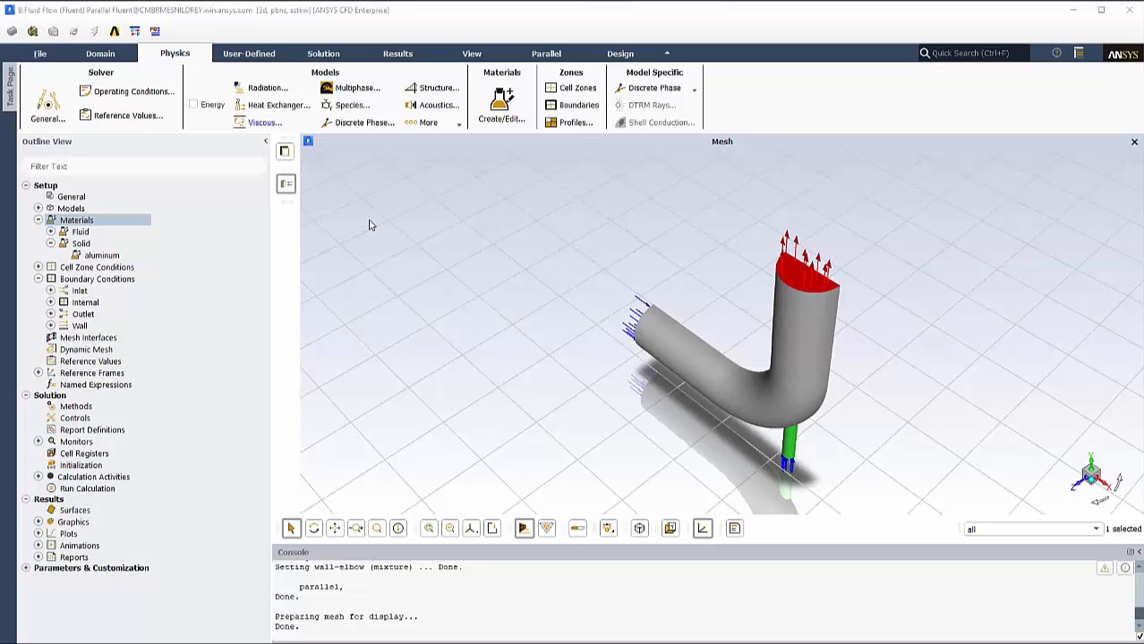
mouse_move(391, 218)
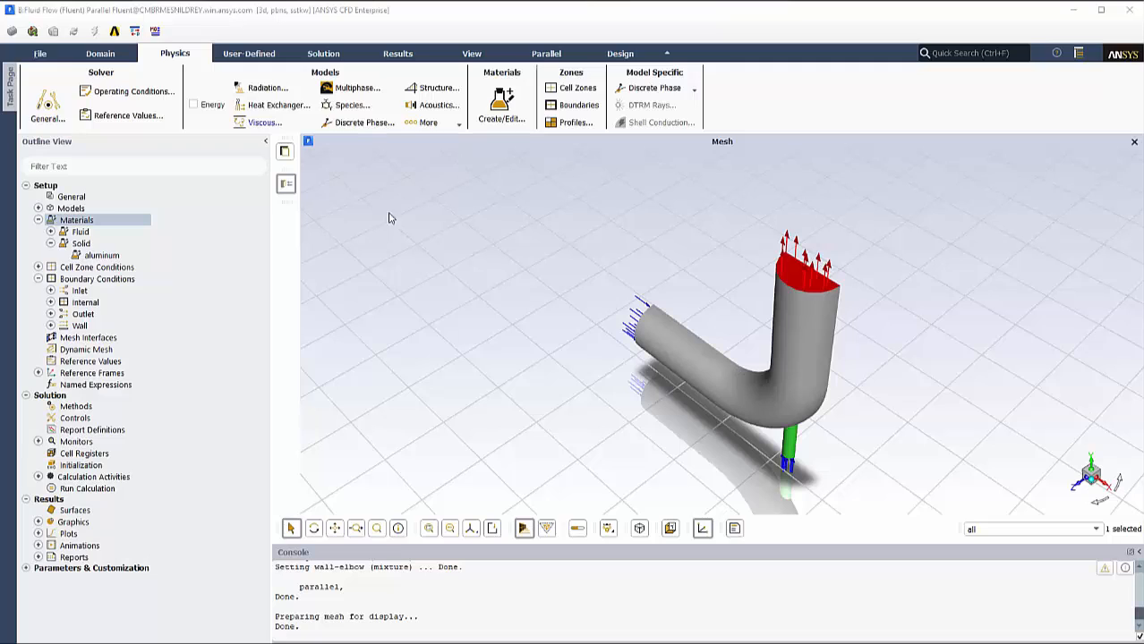
Open the Create/Edit Materials dialog from the Physics ribbon, showing solid aluminum
left_click(501, 103)
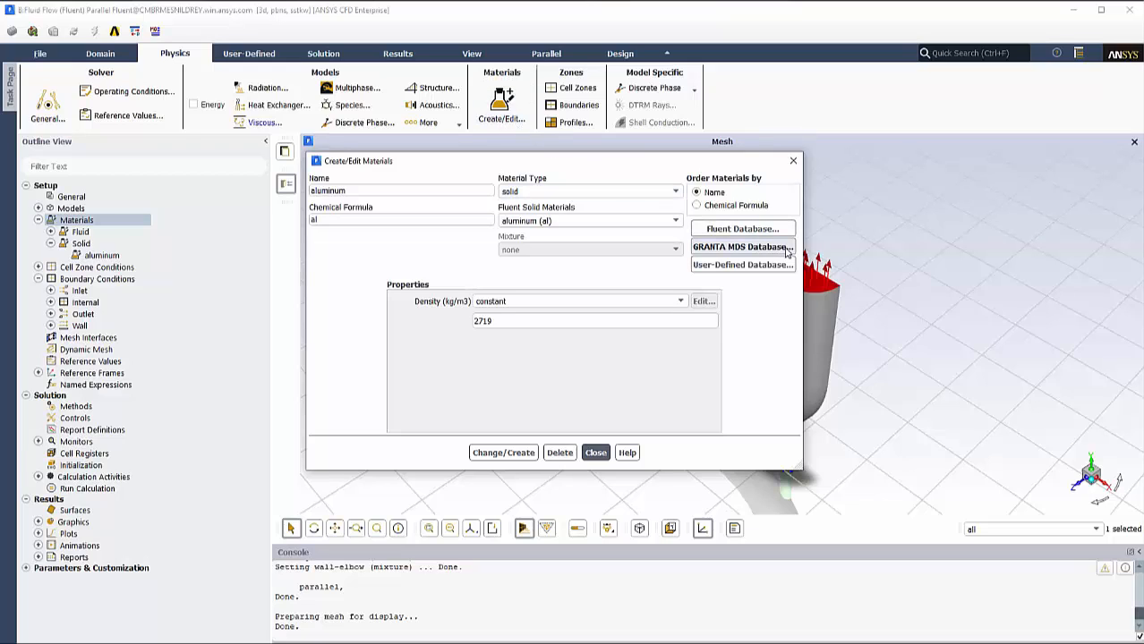
Open the GRANTA MDS solid materials database and reach the bronze entries
left_click(741, 247)
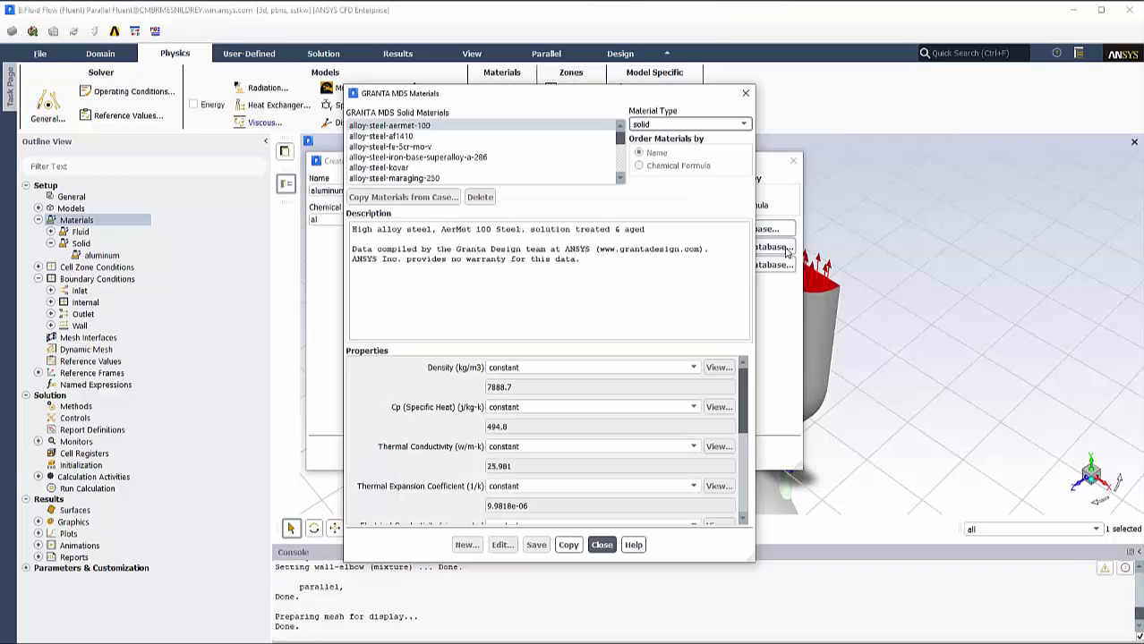
mouse_move(644, 194)
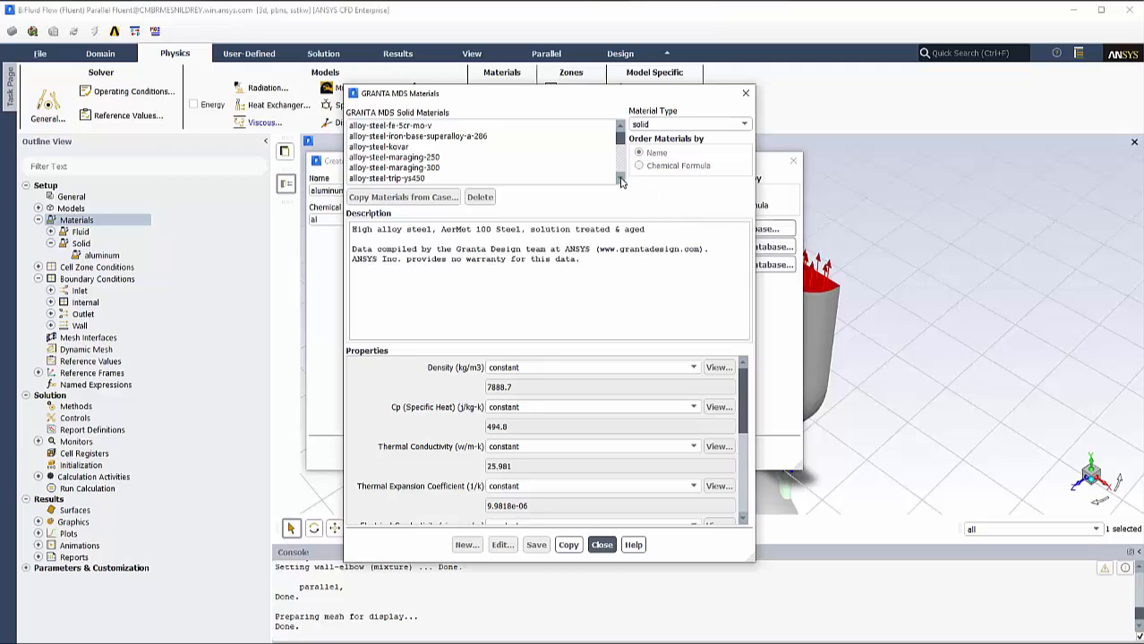
scroll("down", 3)
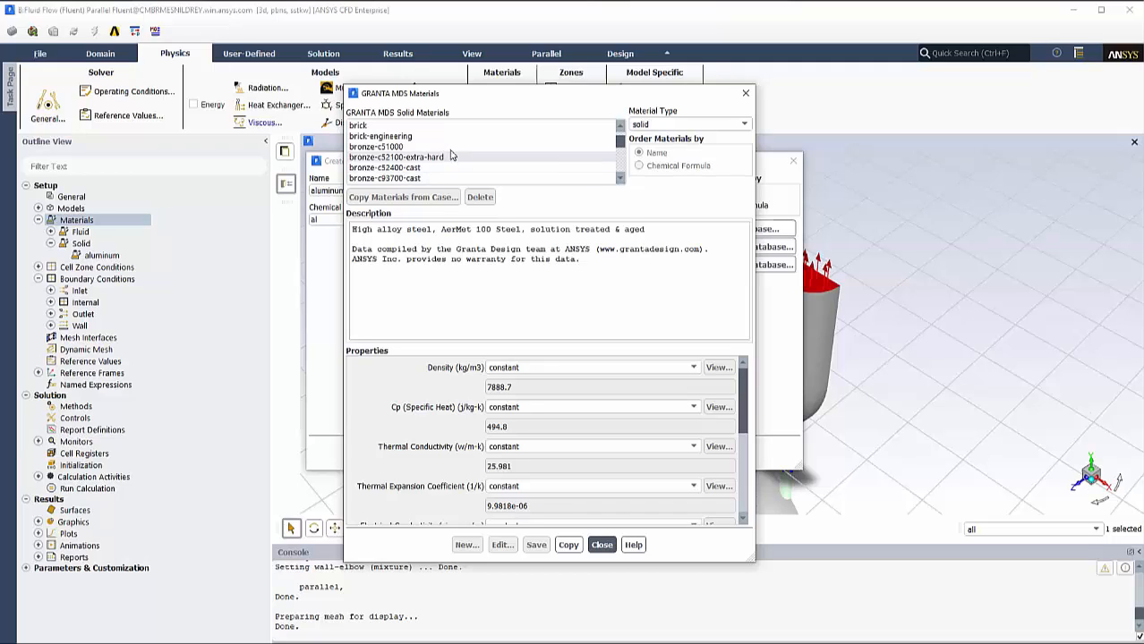
Copy bronze-c51000 into the project's solid materials and close the database
left_click(376, 146)
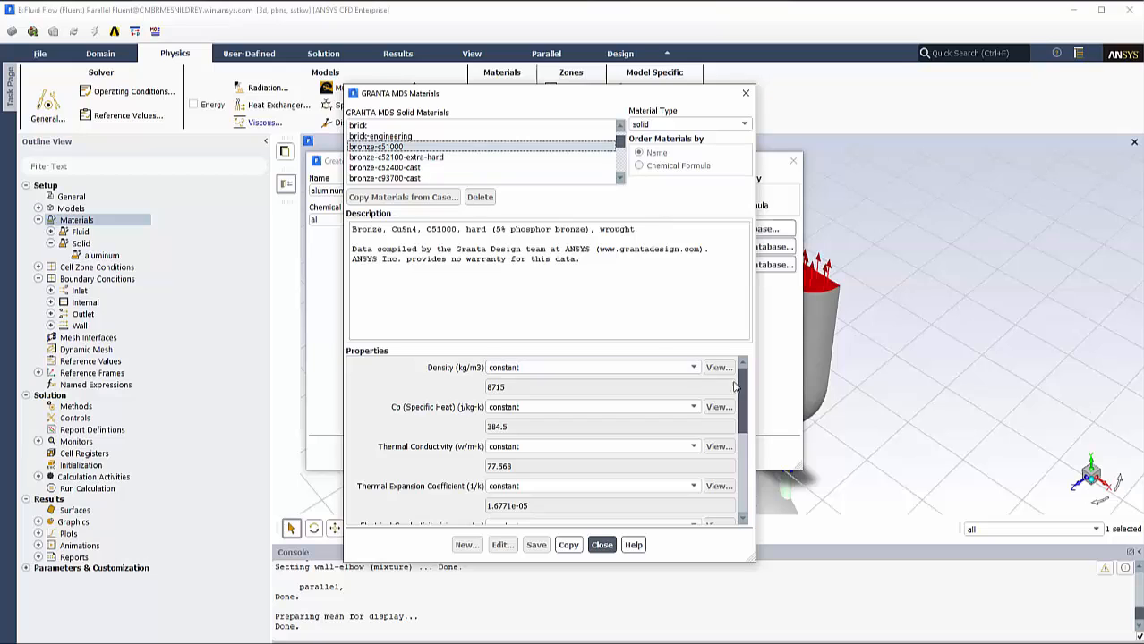
scroll("down", 3)
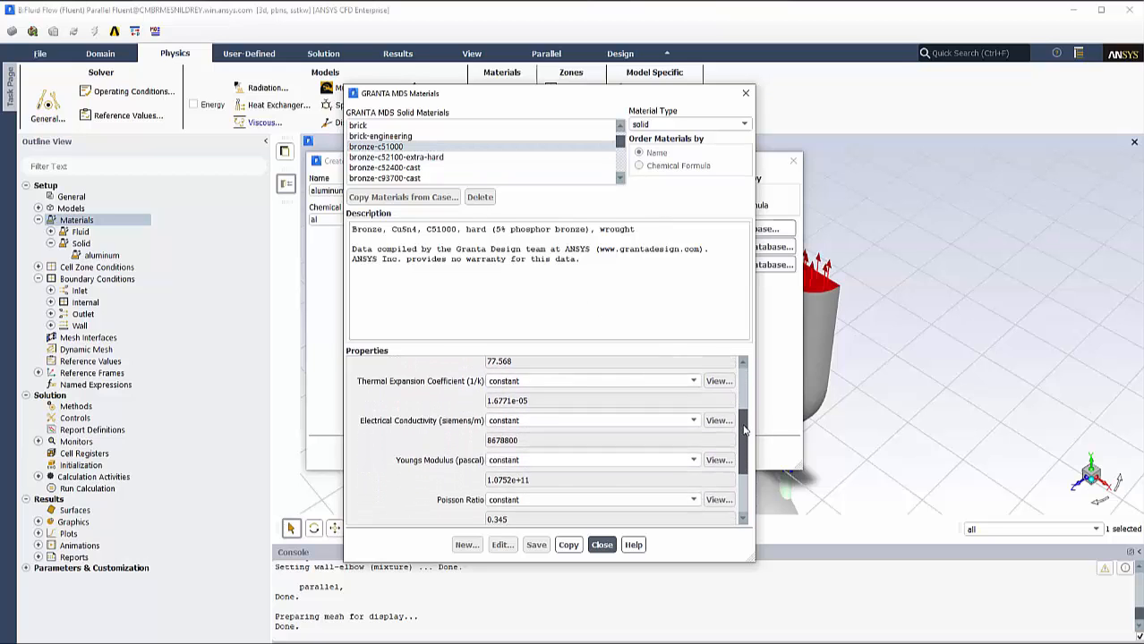
scroll("down", 3)
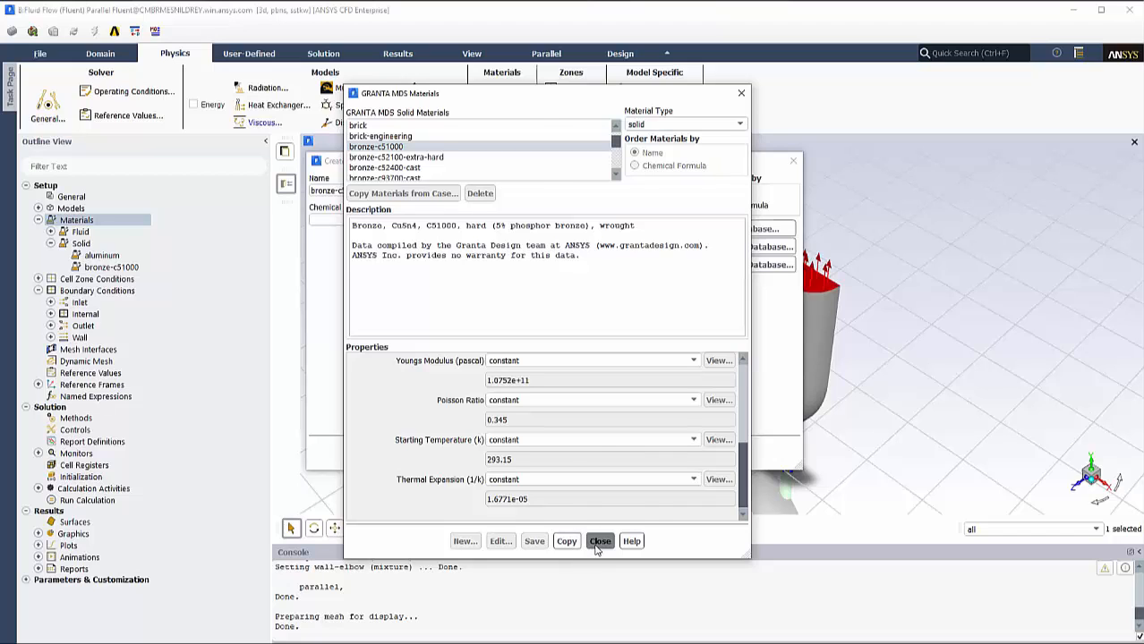
left_click(599, 541)
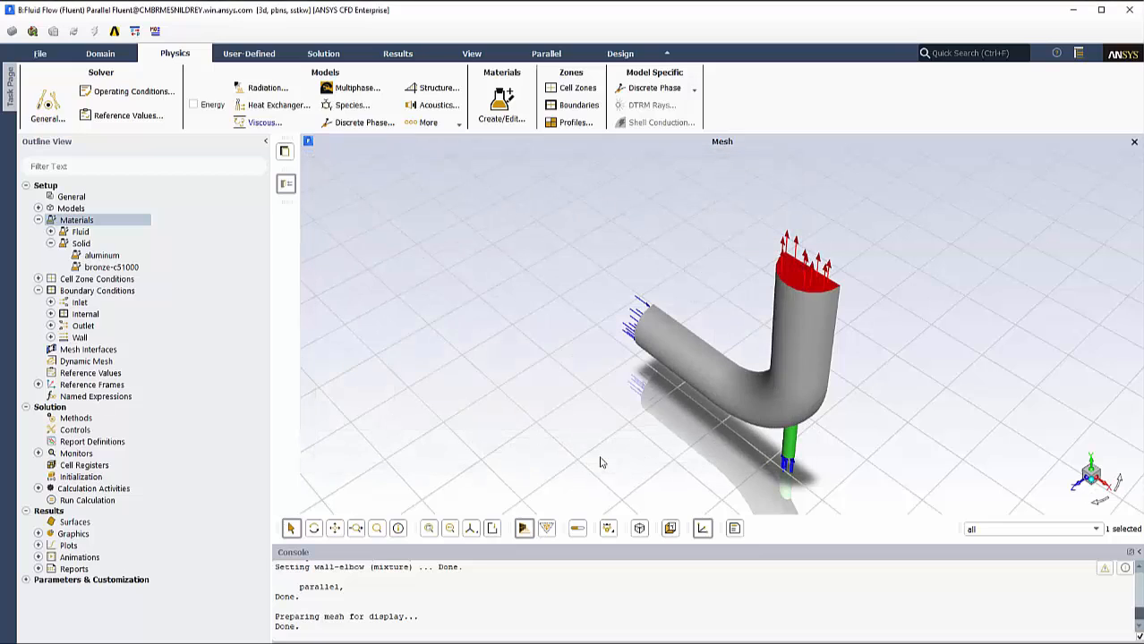